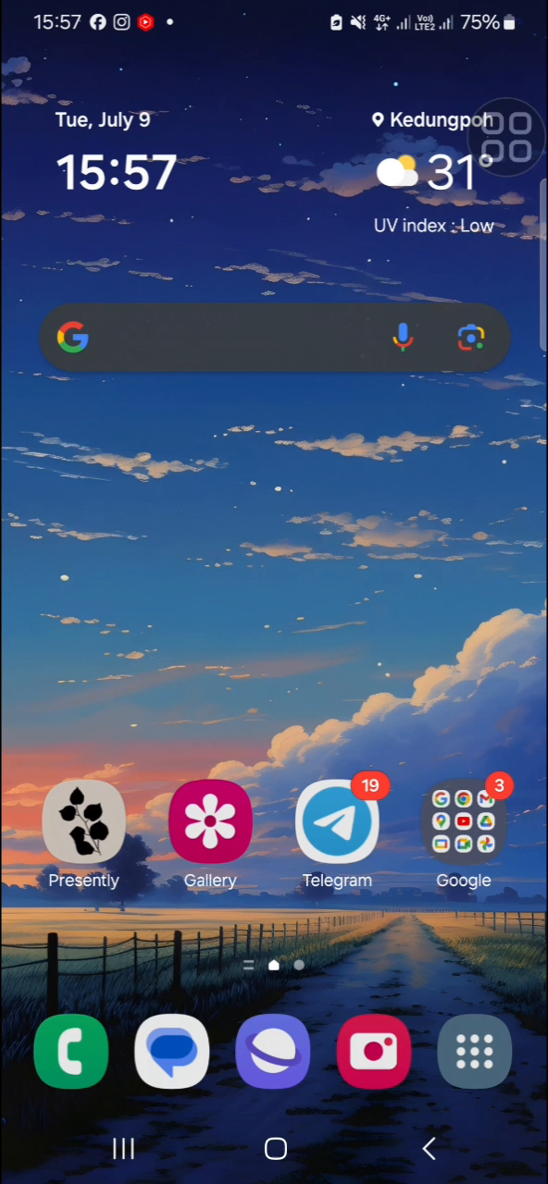
Step: Open the Google apps folder on the home screen
left_click(463, 821)
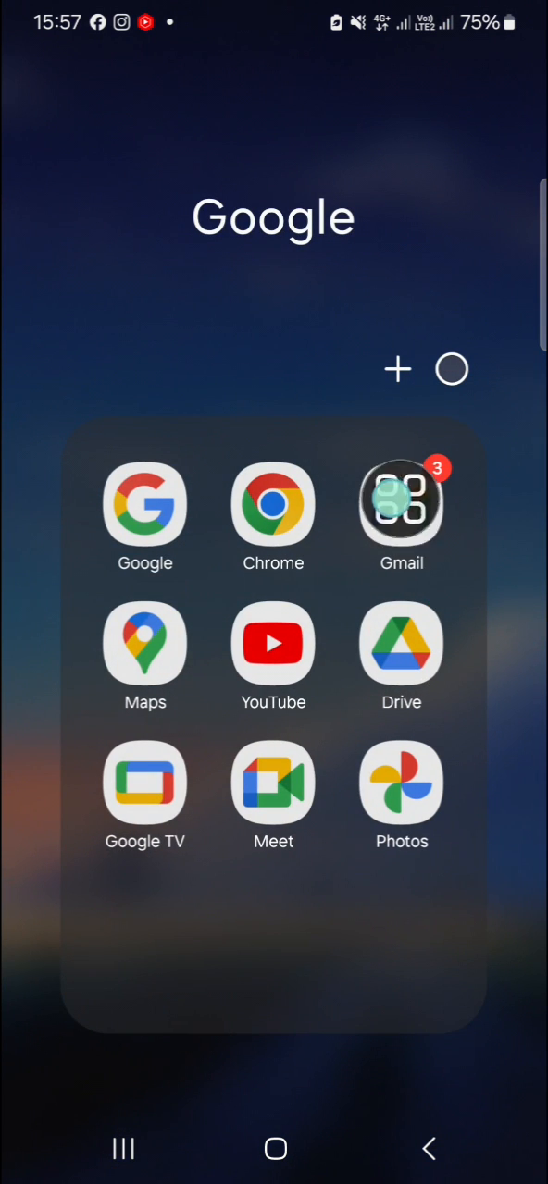
Step: Launch Gmail and swipe away the top LinkedIn email in Primary to delete it
left_click(402, 503)
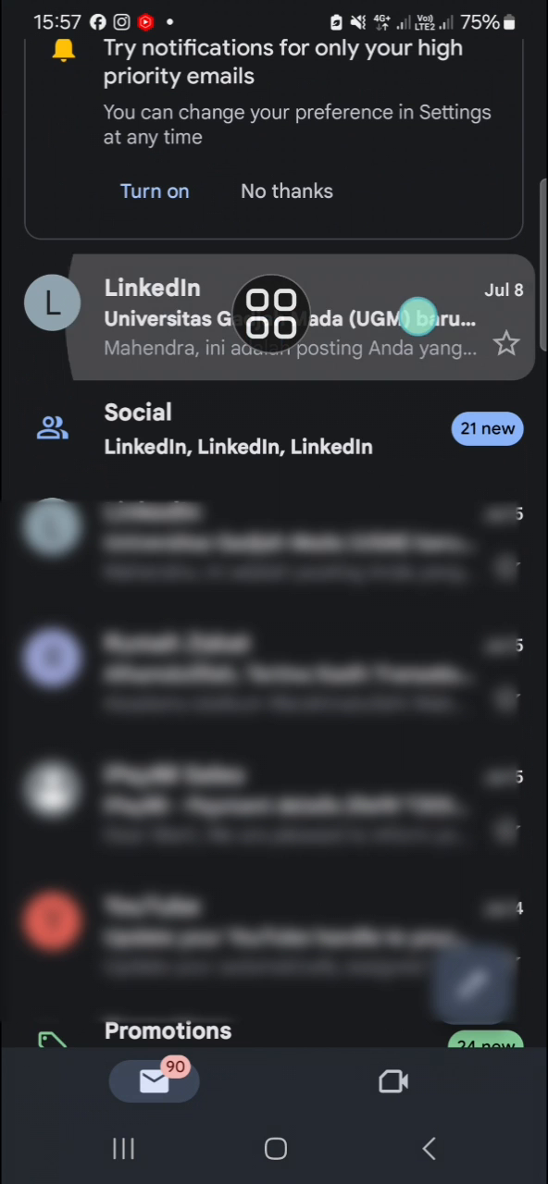
left_click(51, 304)
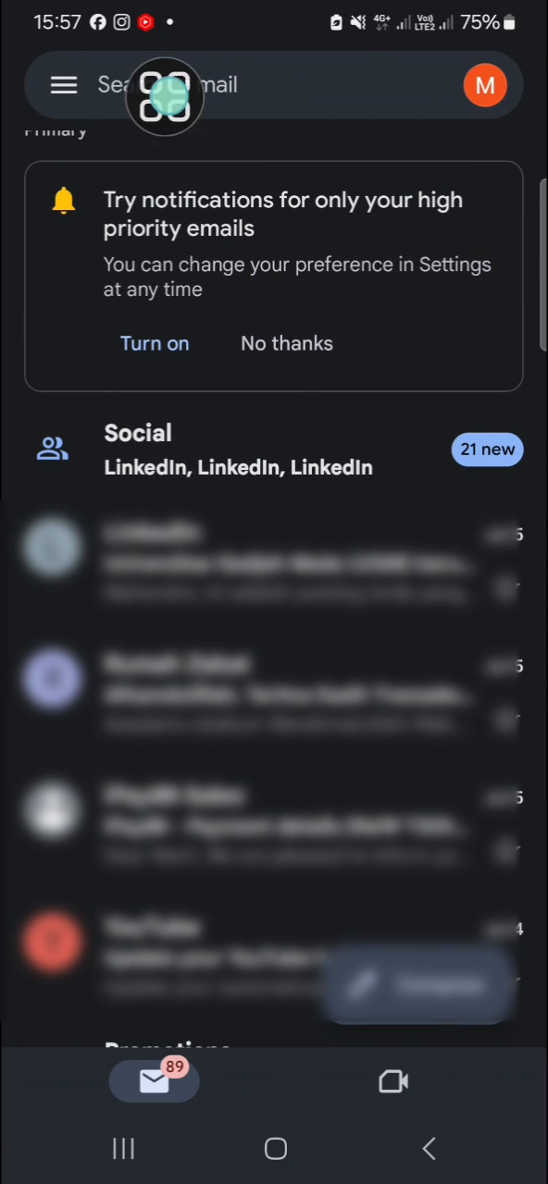
Step: Bring up Gmail's folder list from the hamburger menu to reach Trash
left_click(63, 85)
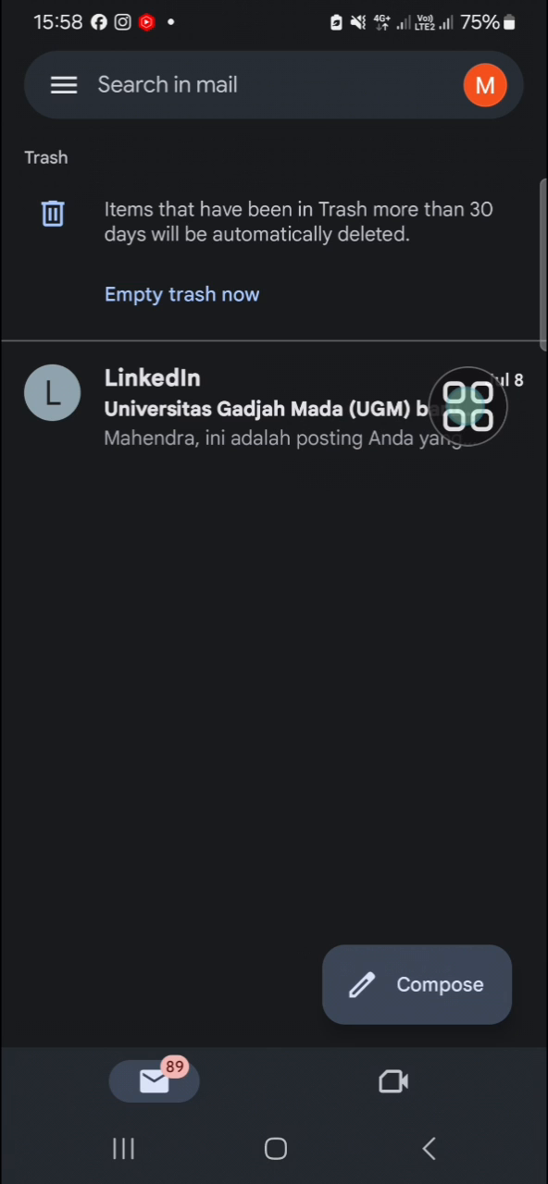
Step: Select the LinkedIn email in Trash and move it back to the Primary inbox
left_click(52, 392)
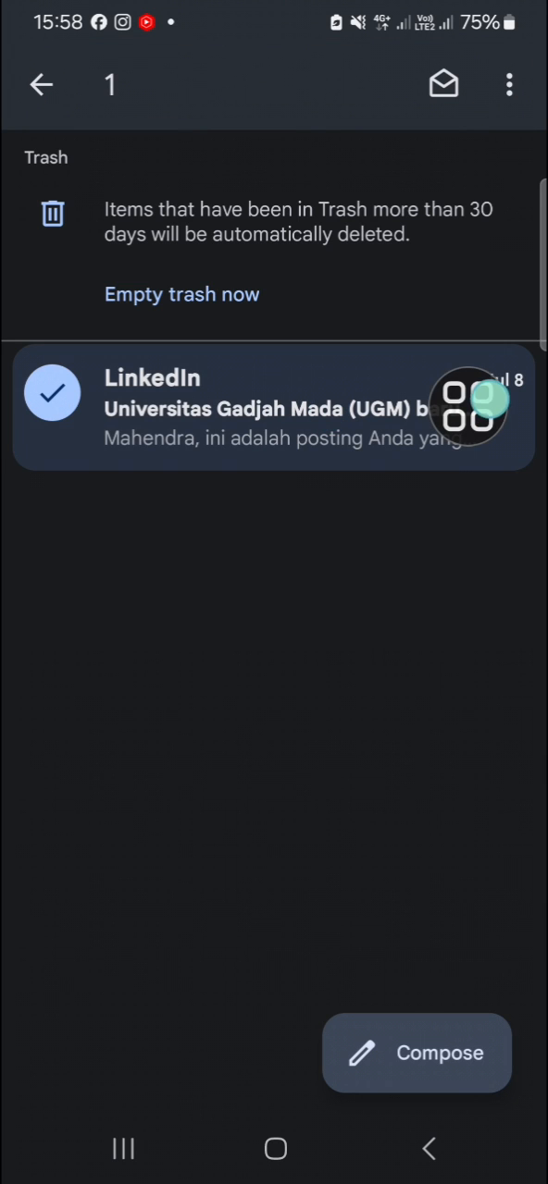
left_click(508, 85)
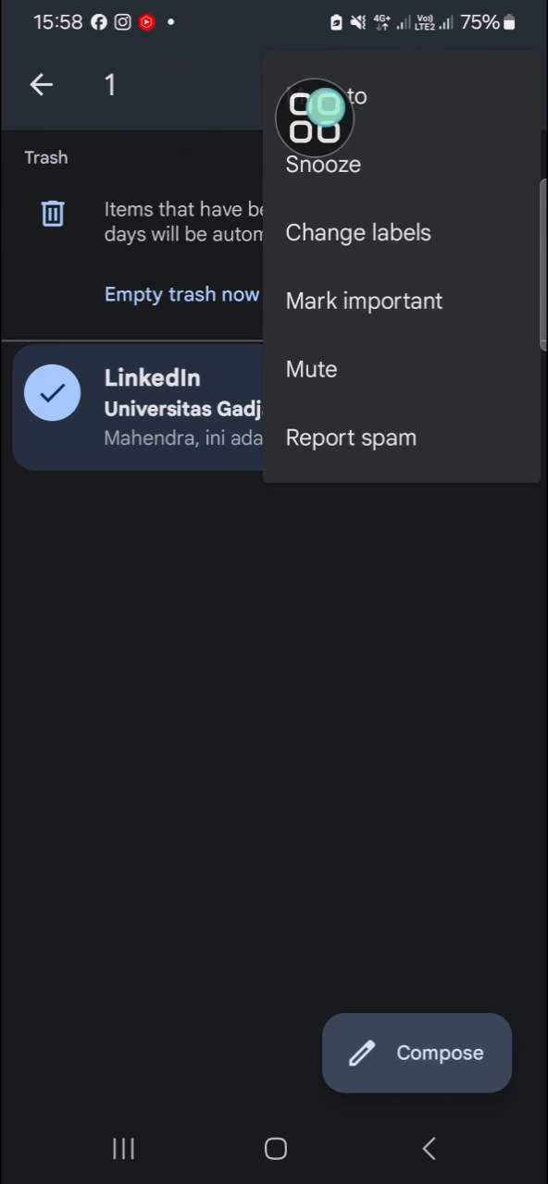
left_click(333, 96)
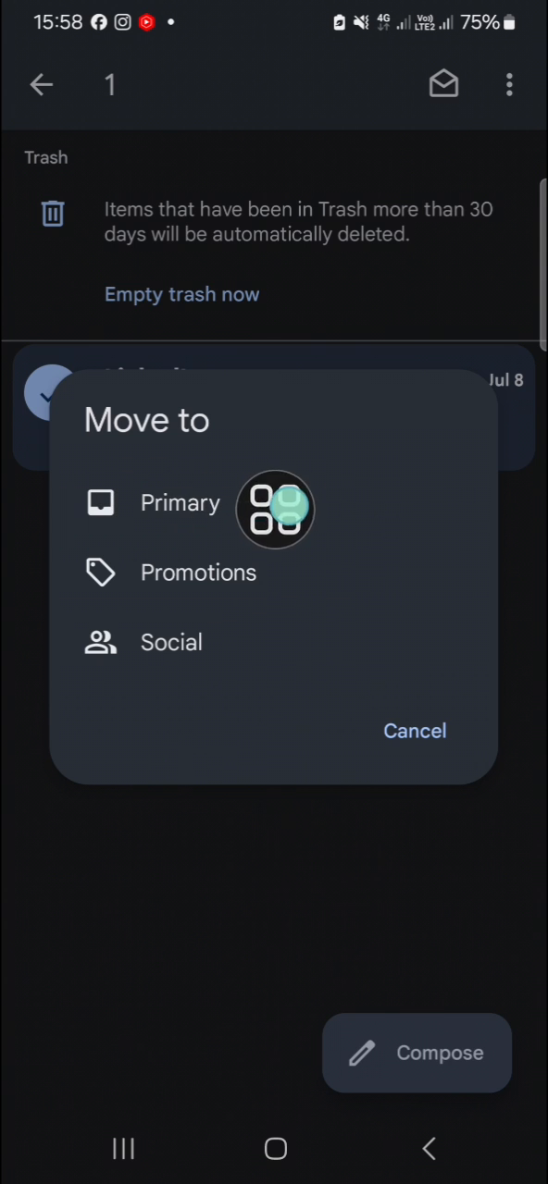
left_click(182, 503)
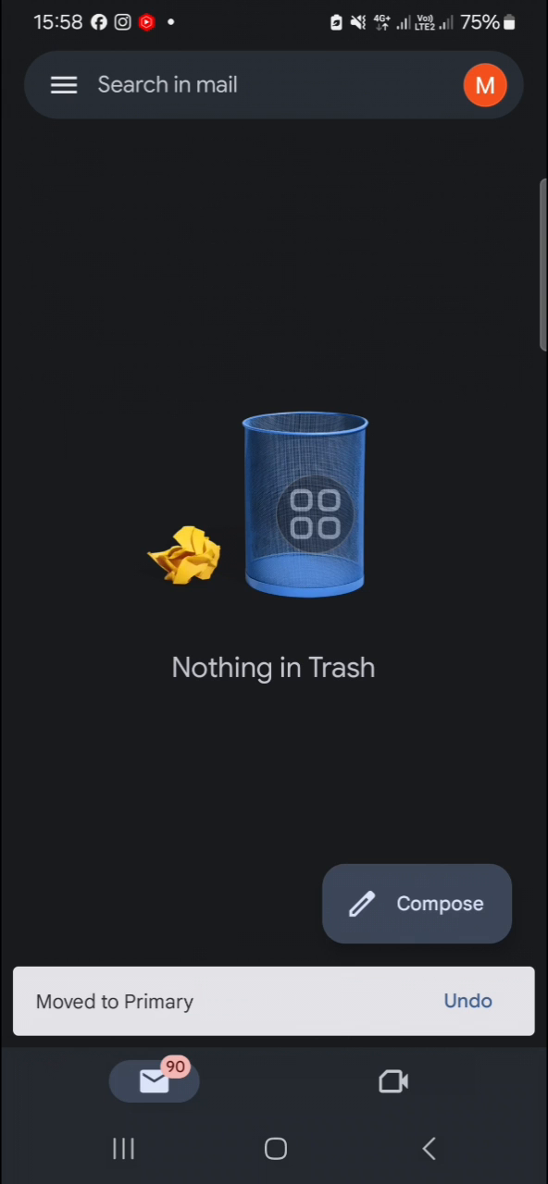
Step: Reopen the folder list and scroll through it to confirm the move
left_click(63, 85)
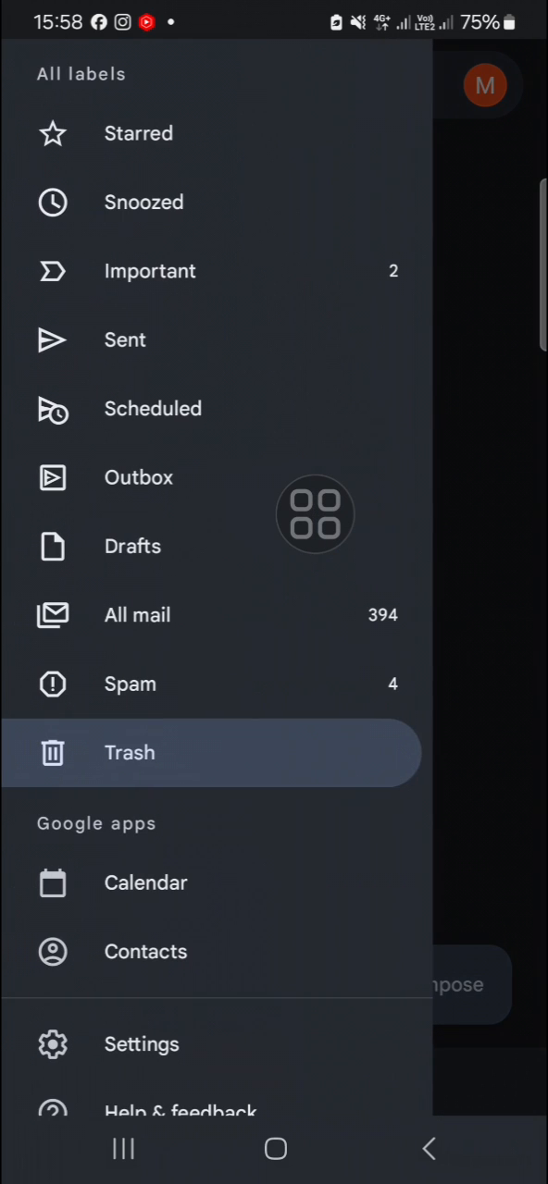
scroll("down", 3)
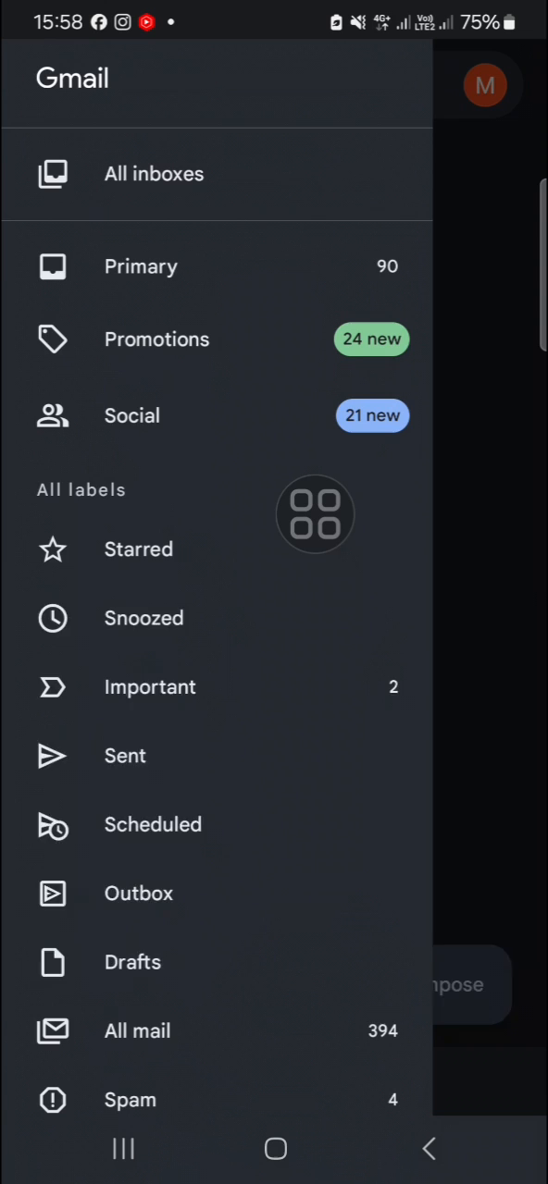